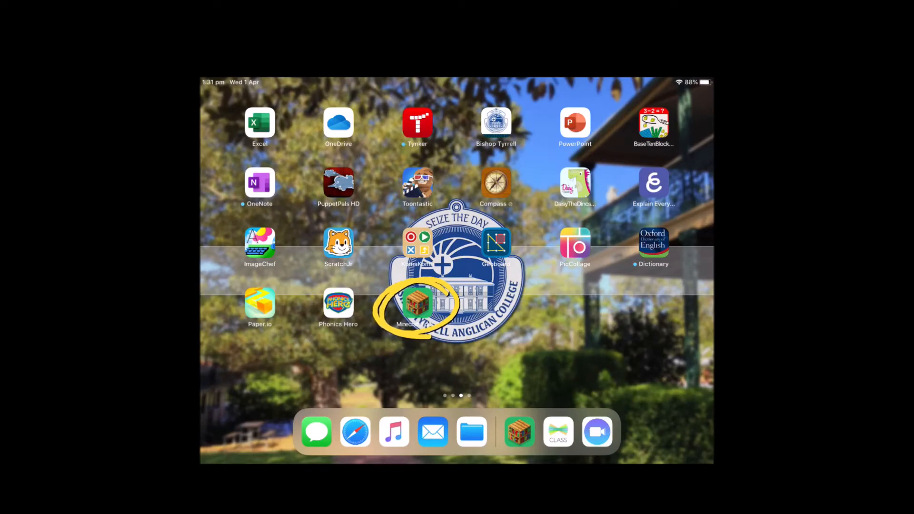
Launch Minecraft: Education Edition from the iPad home screen.
left_click(418, 303)
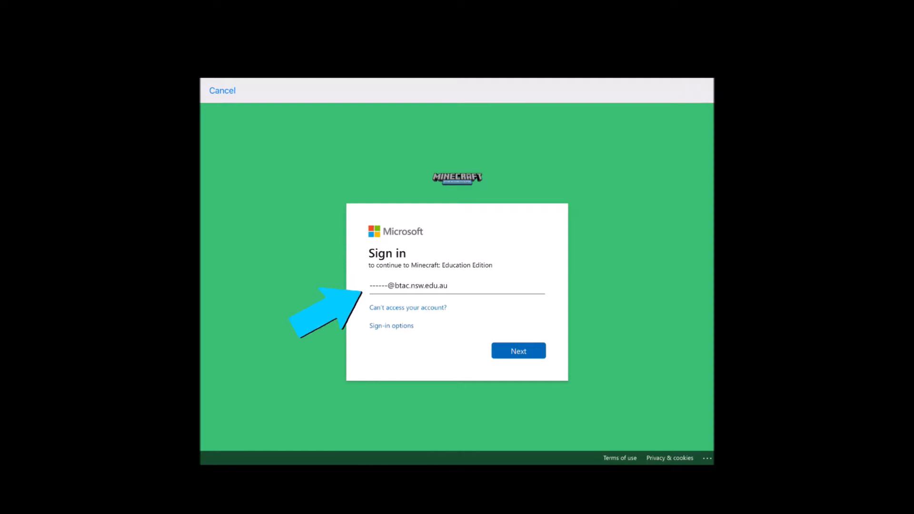
Finish signing in with the school Microsoft account.
left_click(518, 351)
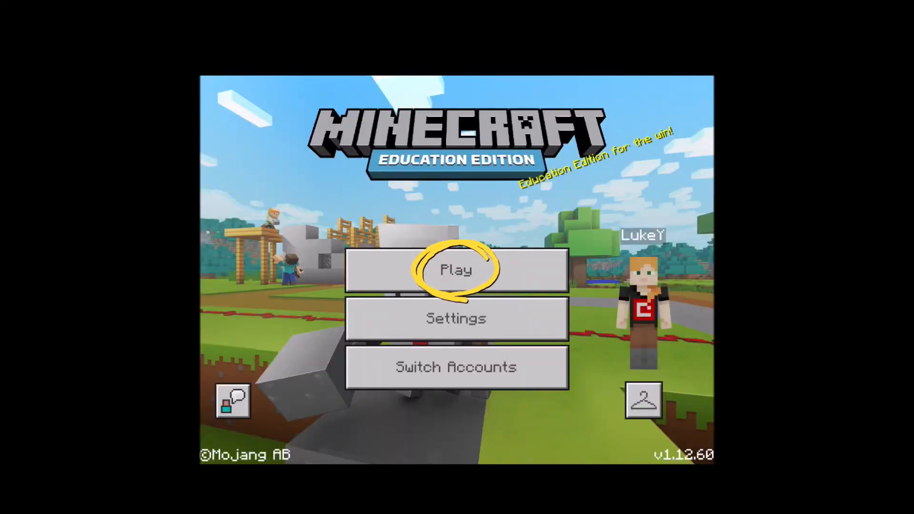
Go to Play and start a new world's Game Settings.
left_click(456, 269)
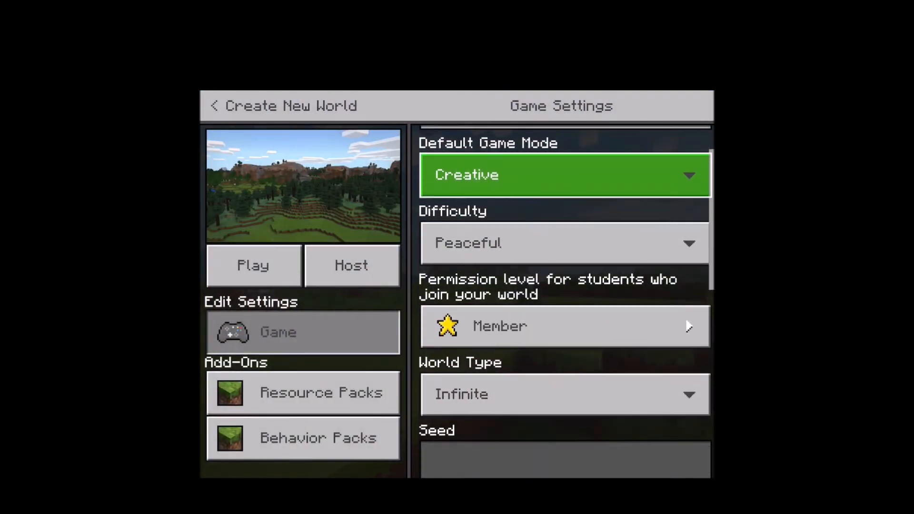
Scroll through the new world's Game Settings, enabling Always Day.
scroll("down", 3)
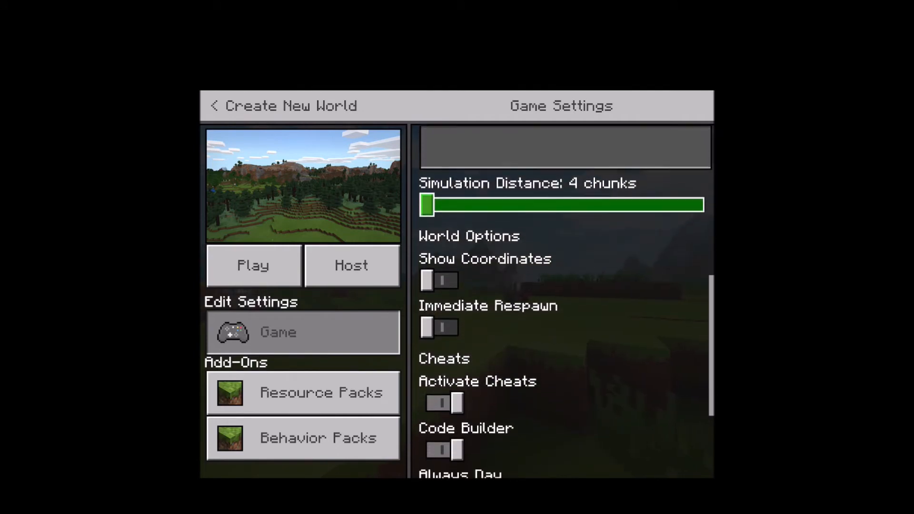
scroll("down", 3)
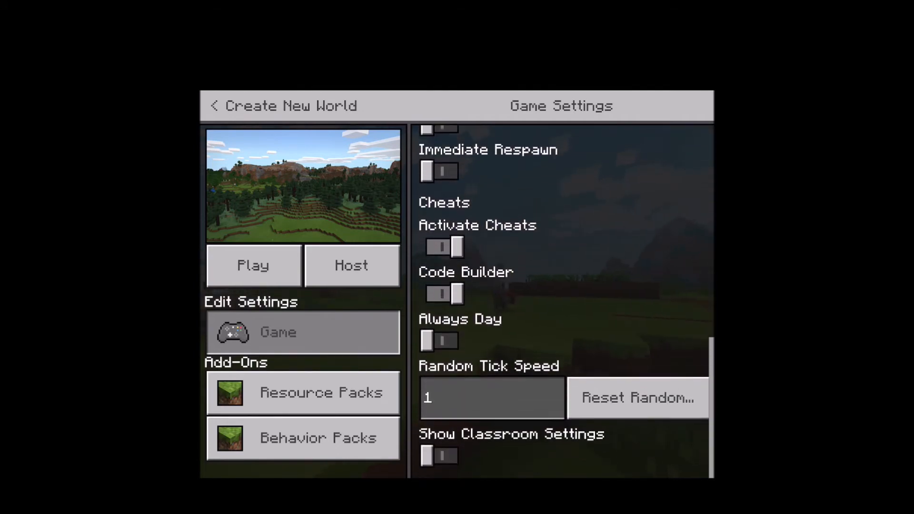
scroll("up", 3)
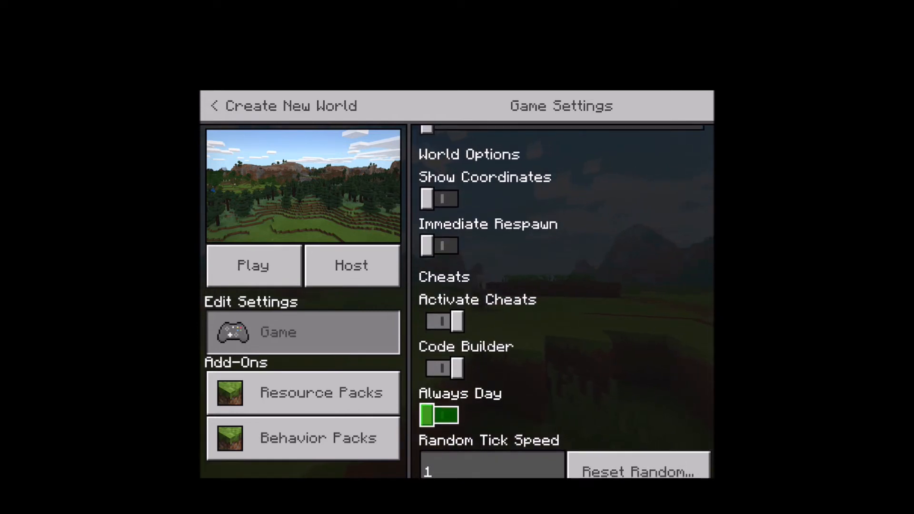
scroll("up", 3)
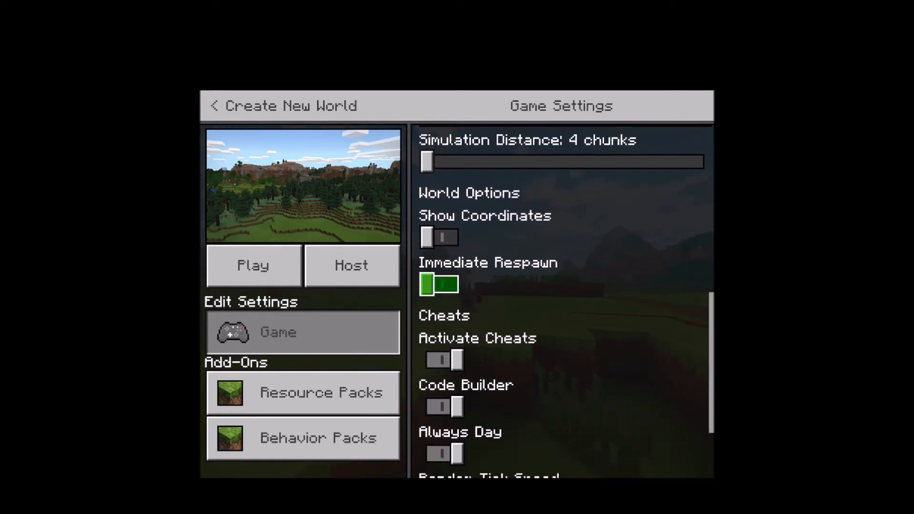
scroll("up", 3)
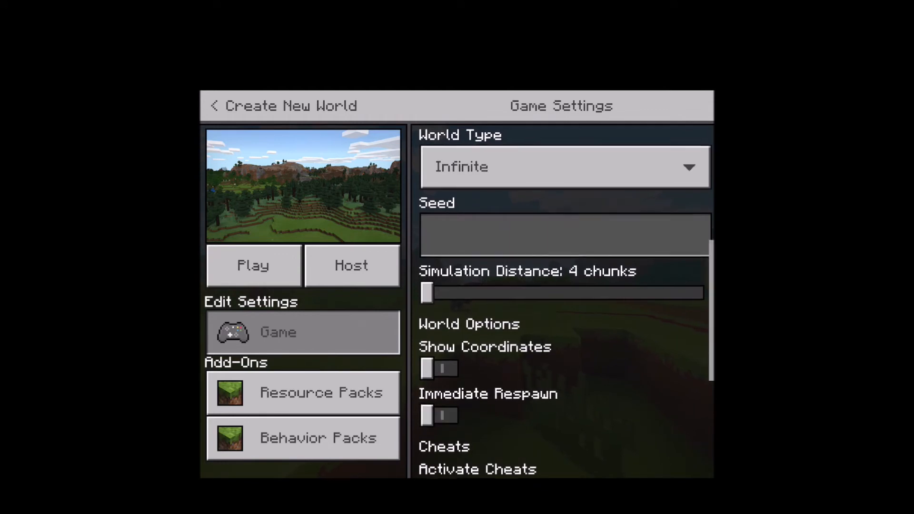
Name the world 'Mr Yo', make it Flat, and start playing.
left_click(565, 168)
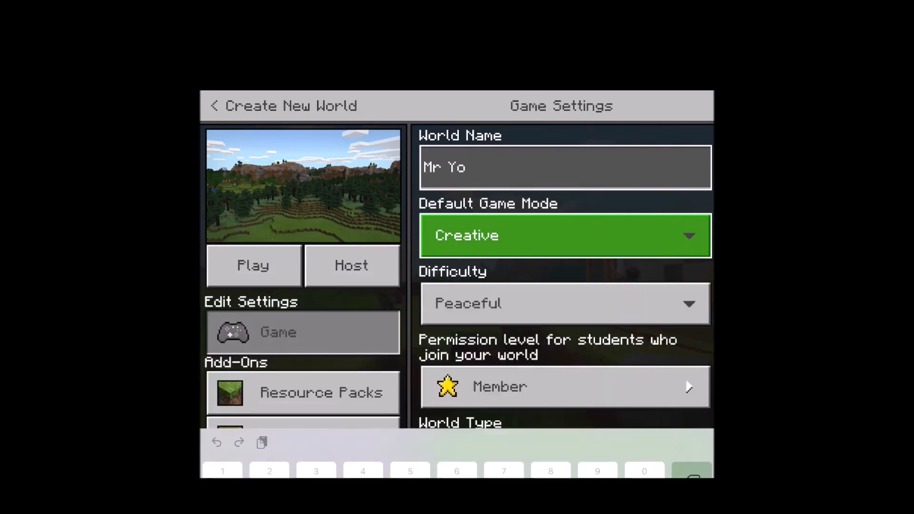
left_click(253, 265)
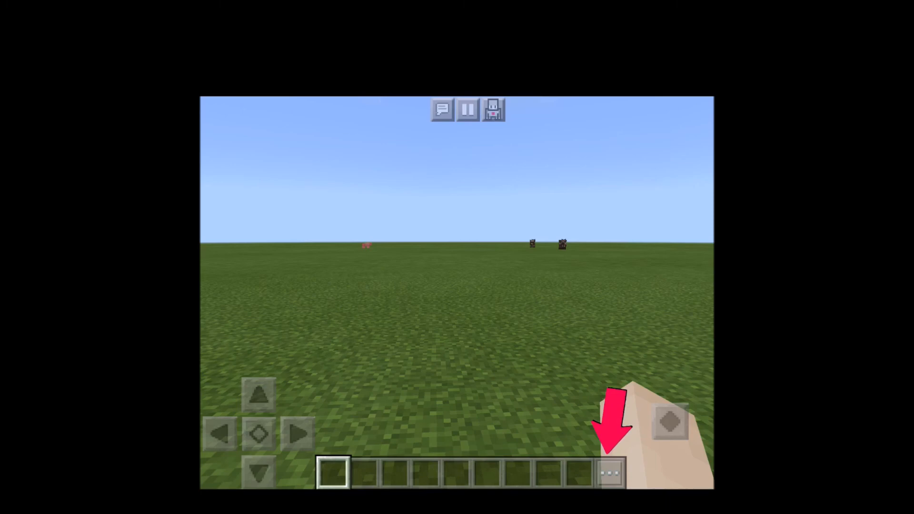
Open the inventory and put three stacks of building blocks in the hotbar.
left_click(610, 473)
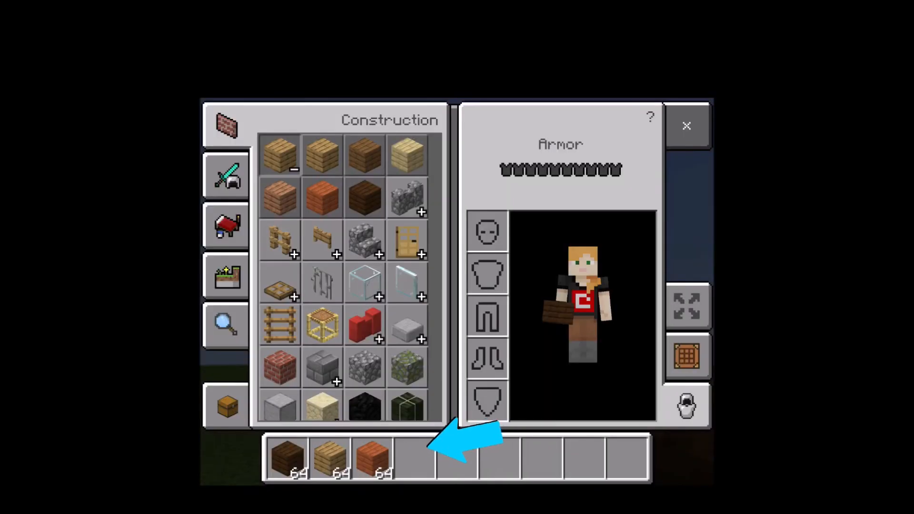